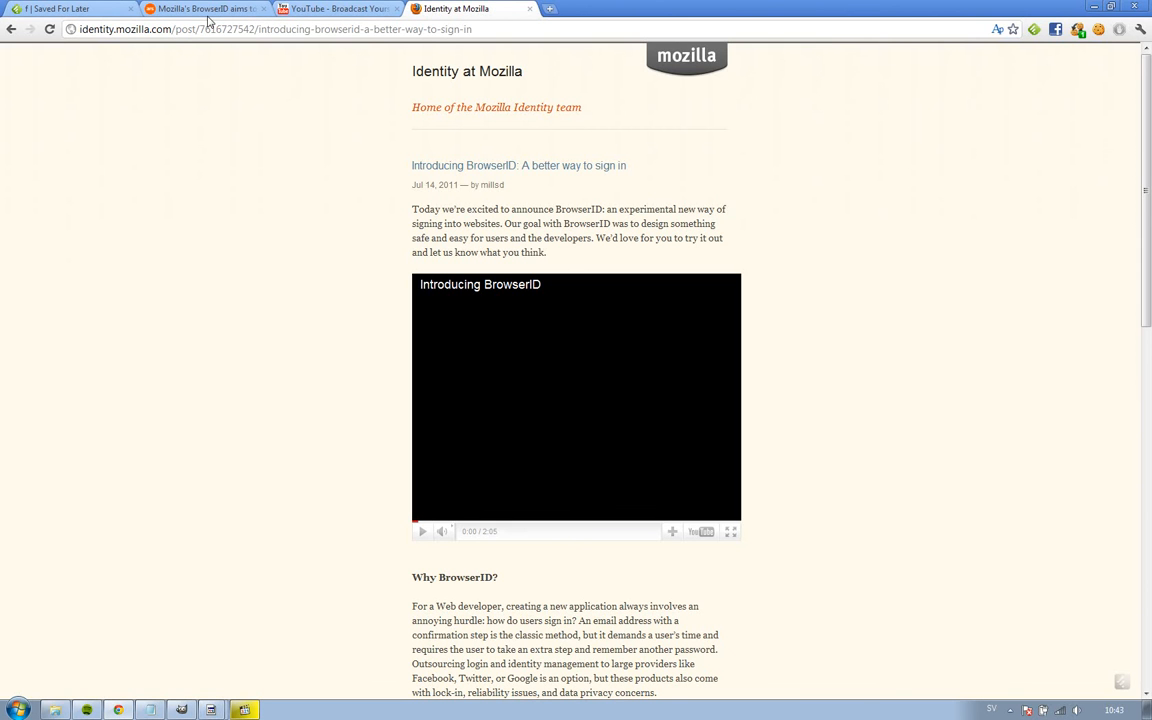
Bring up the Ars Technica BrowserID article and scroll back to its top from the comments
left_click(205, 9)
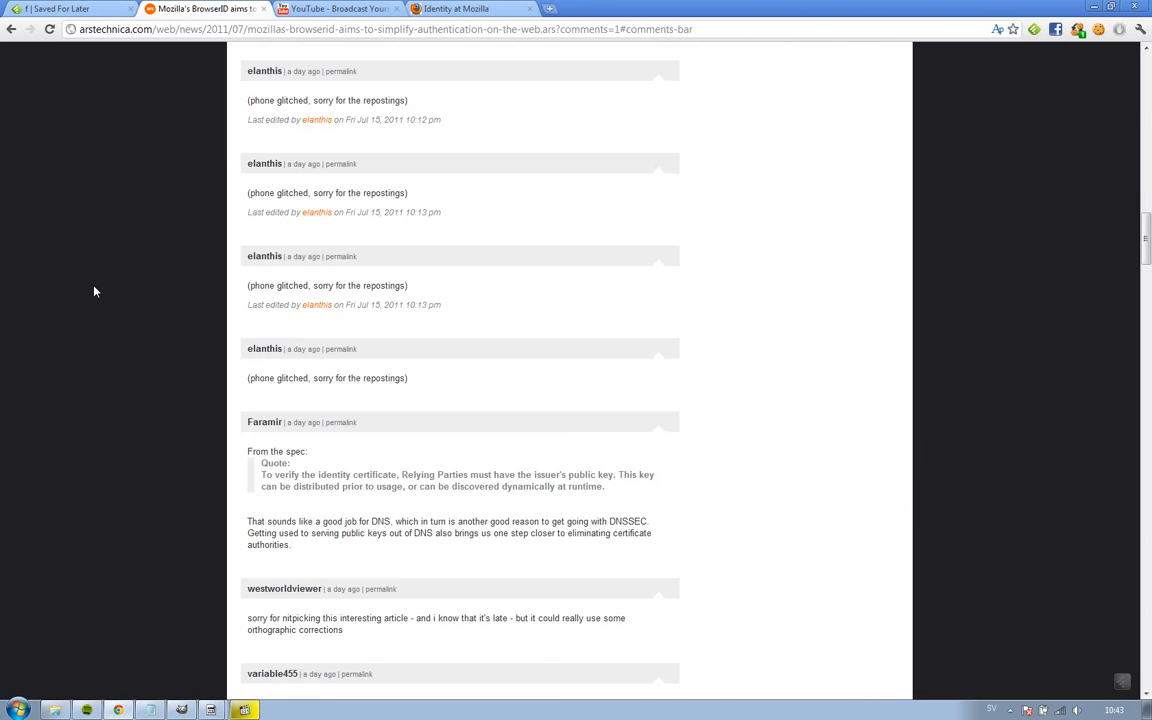
scroll("up", 3)
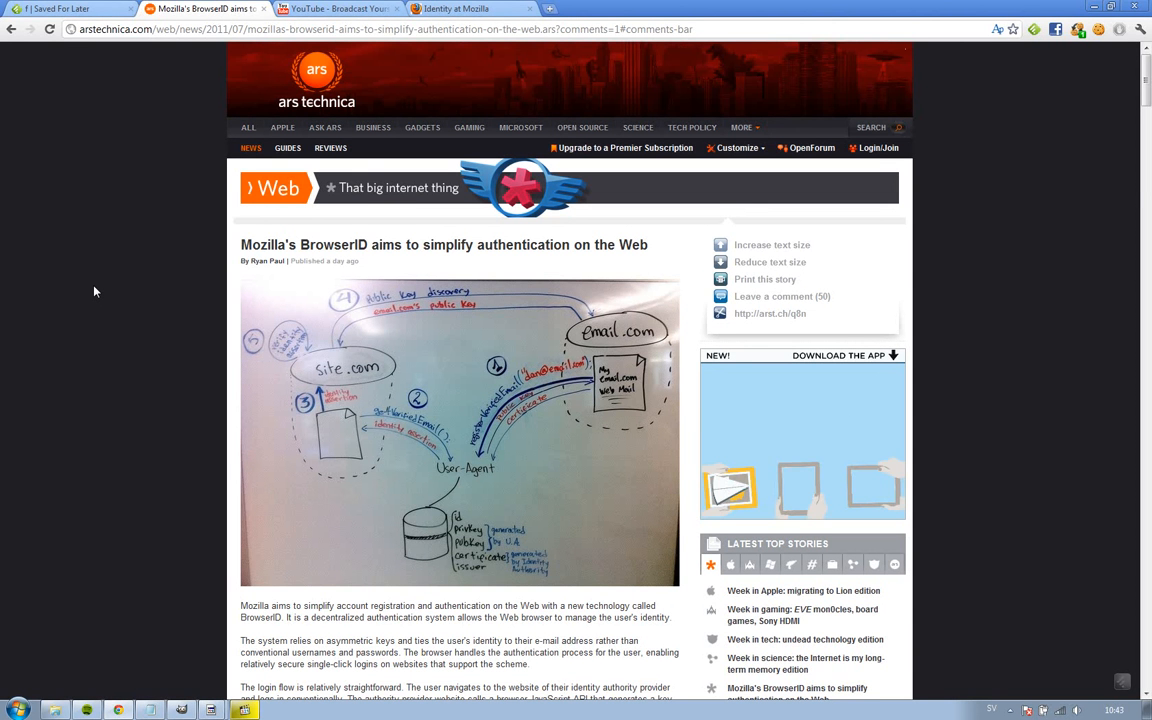